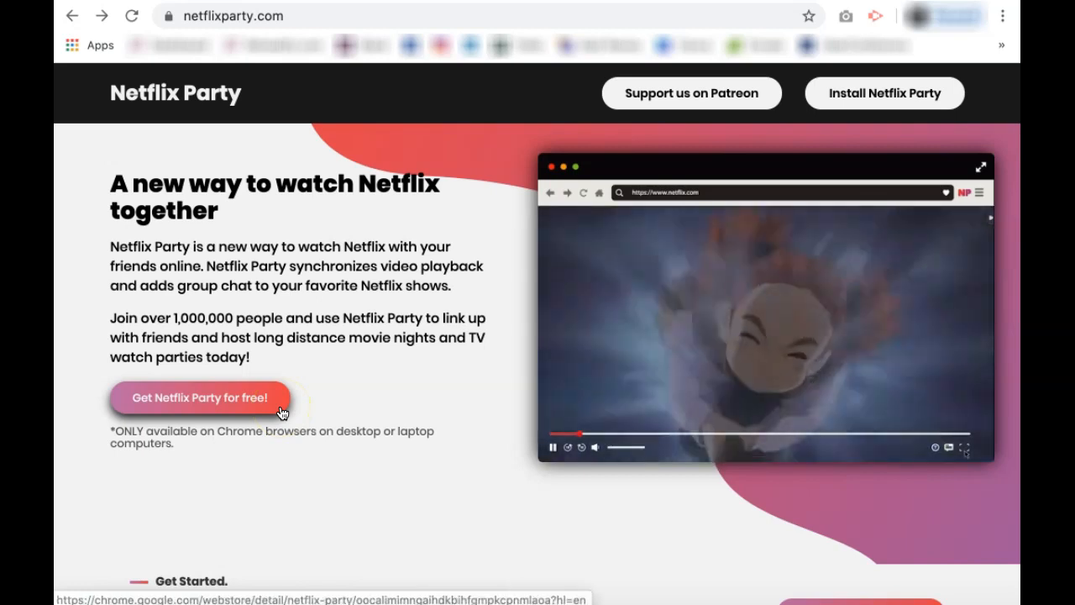
# Follow 'Get Netflix Party for free!' to reach the extension's Chrome Web Store page
pyautogui.click(200, 397)
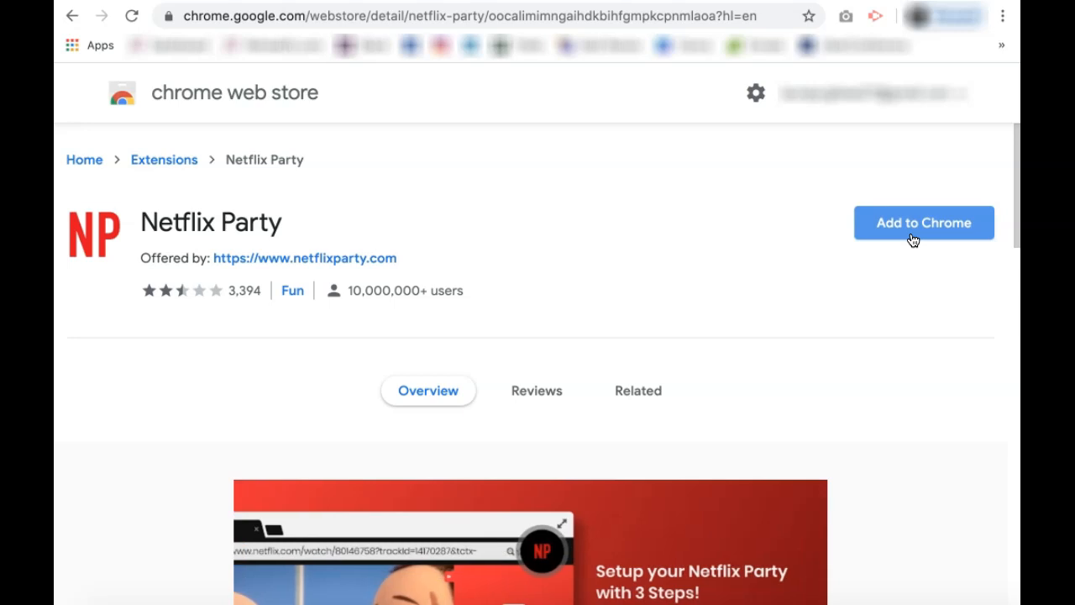
# Add the Netflix Party extension to Chrome and confirm the installation
pyautogui.click(924, 221)
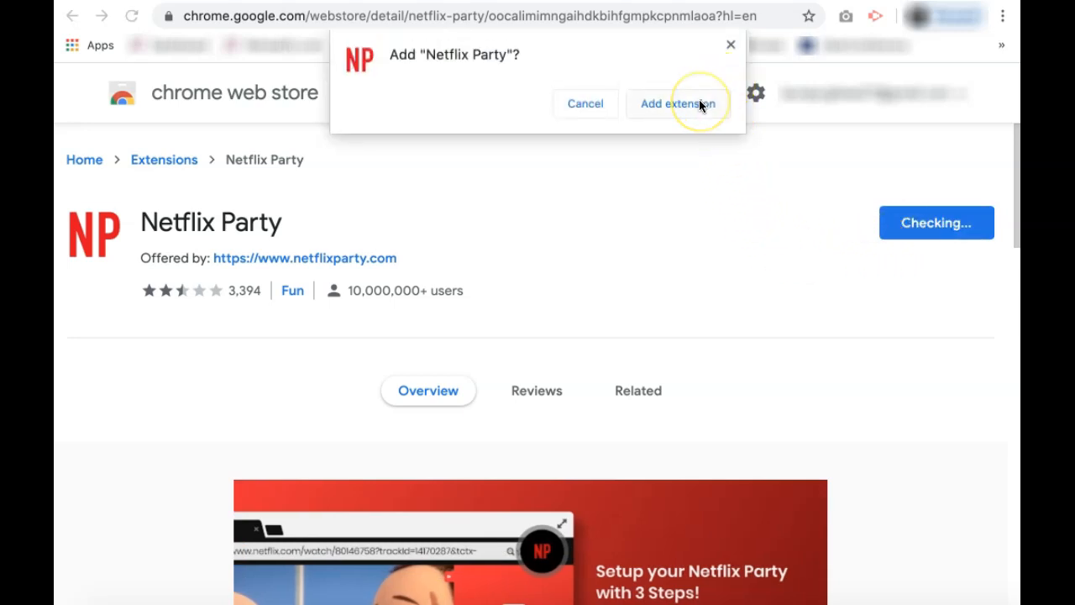
pyautogui.click(676, 105)
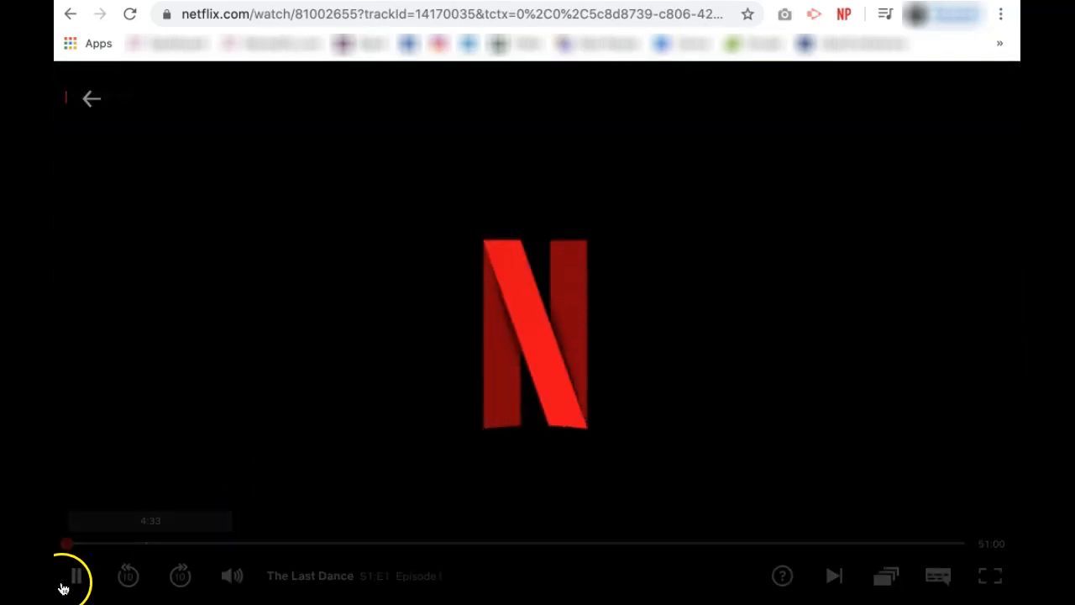
# Pause The Last Dance episode 1 near its start
pyautogui.click(75, 574)
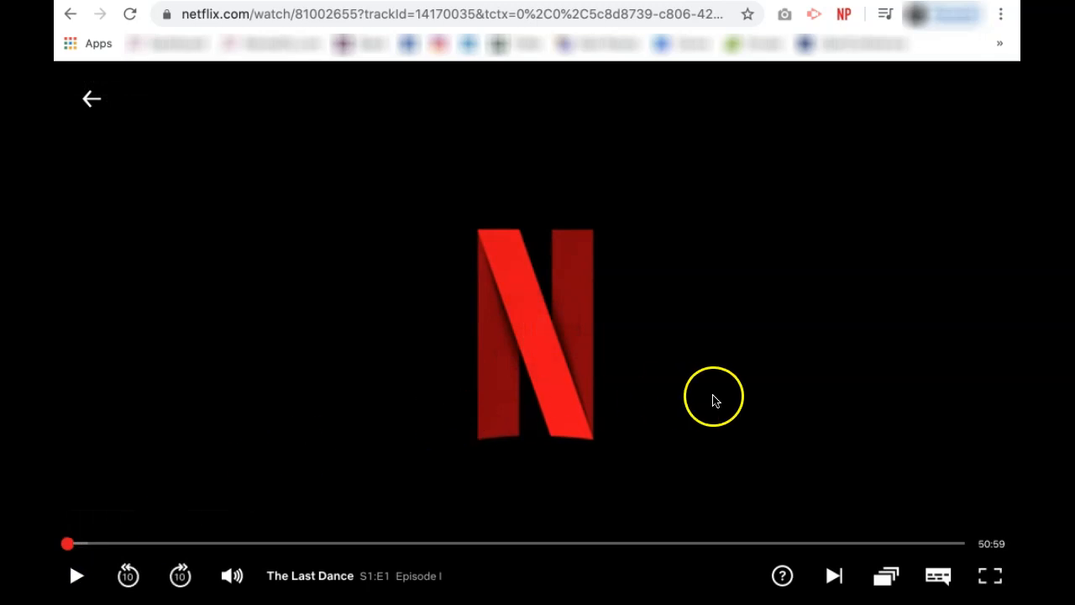
pyautogui.moveTo(843, 13)
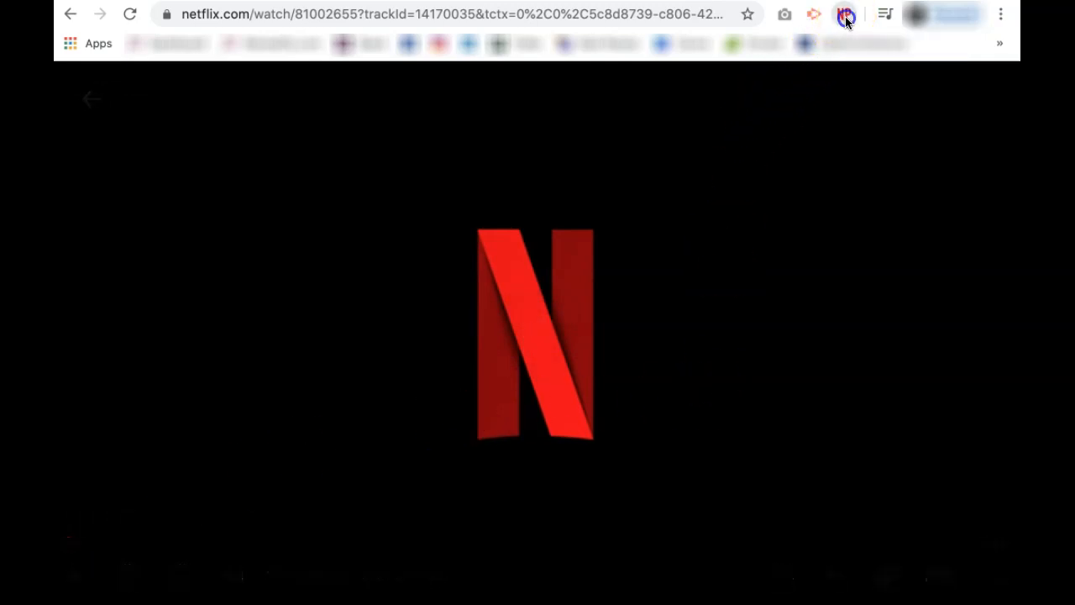
# Start a Netflix Party on the episode from the NP toolbar icon
pyautogui.click(845, 13)
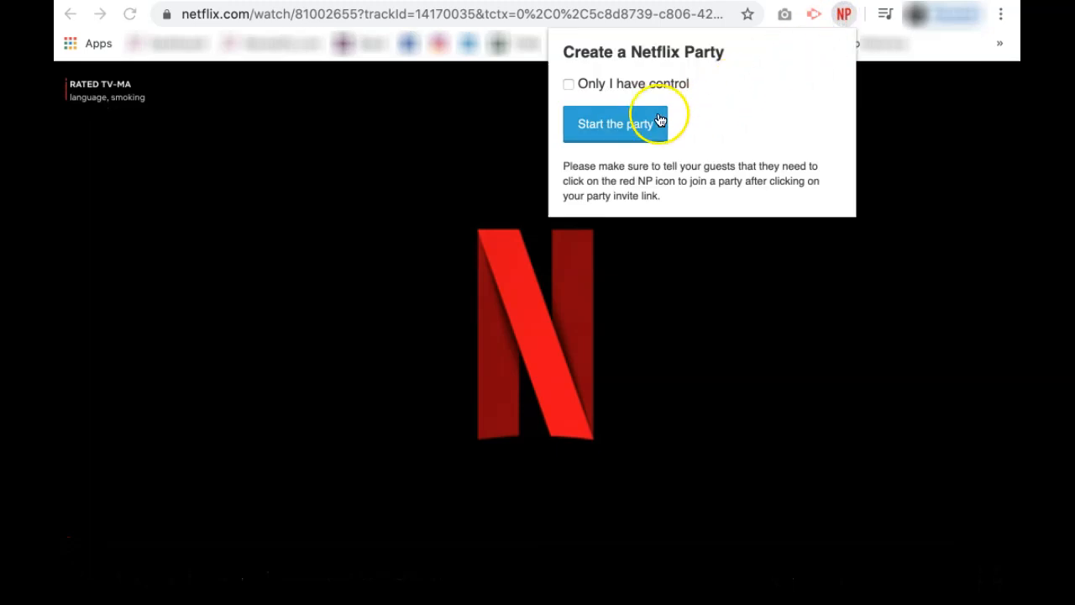
pyautogui.click(615, 124)
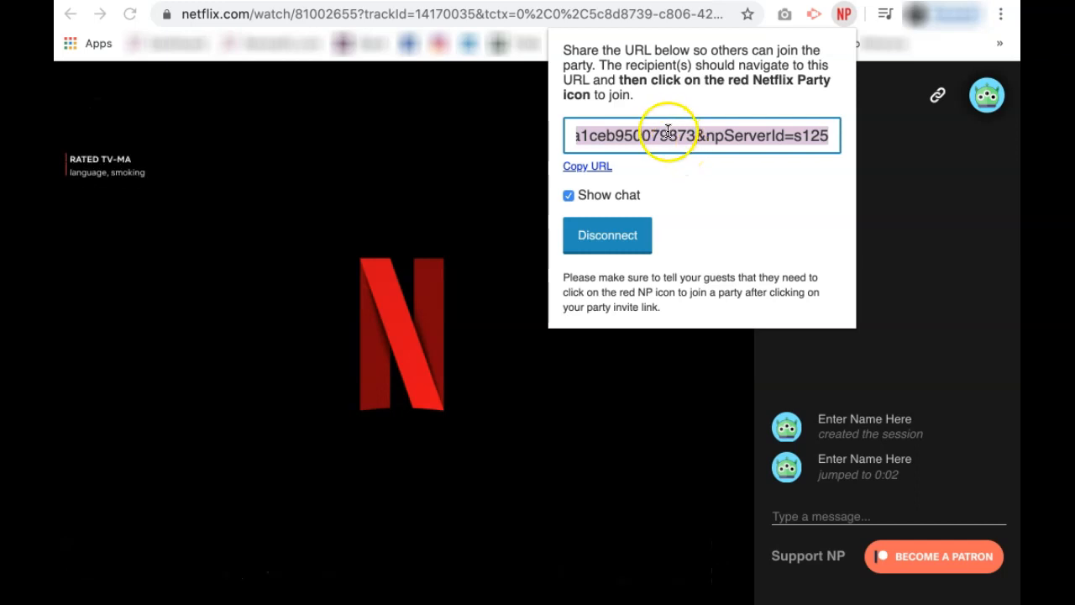
pyautogui.moveTo(688, 171)
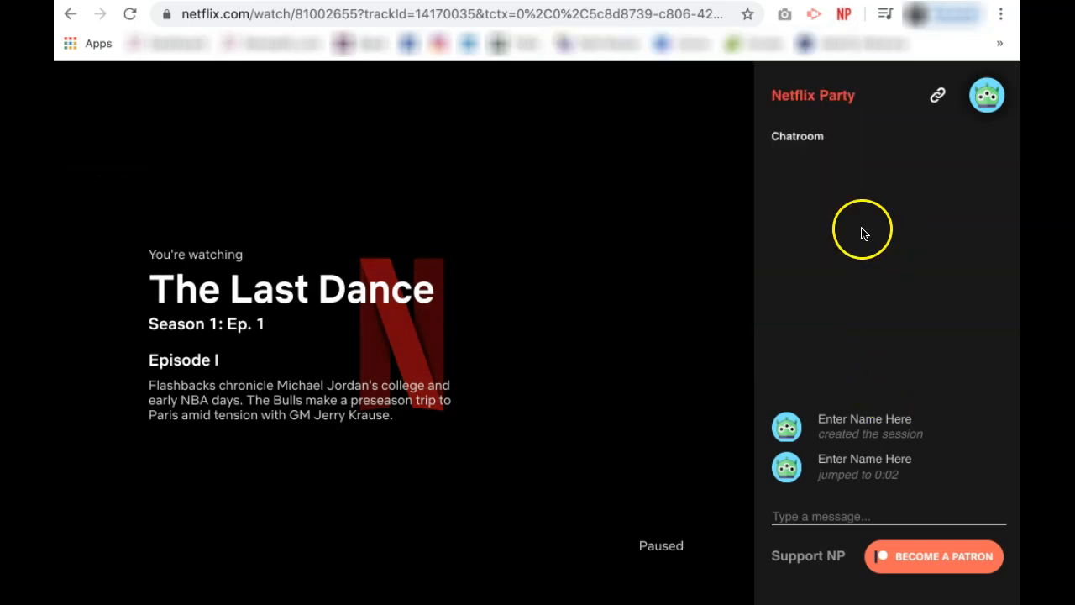
pyautogui.moveTo(864, 195)
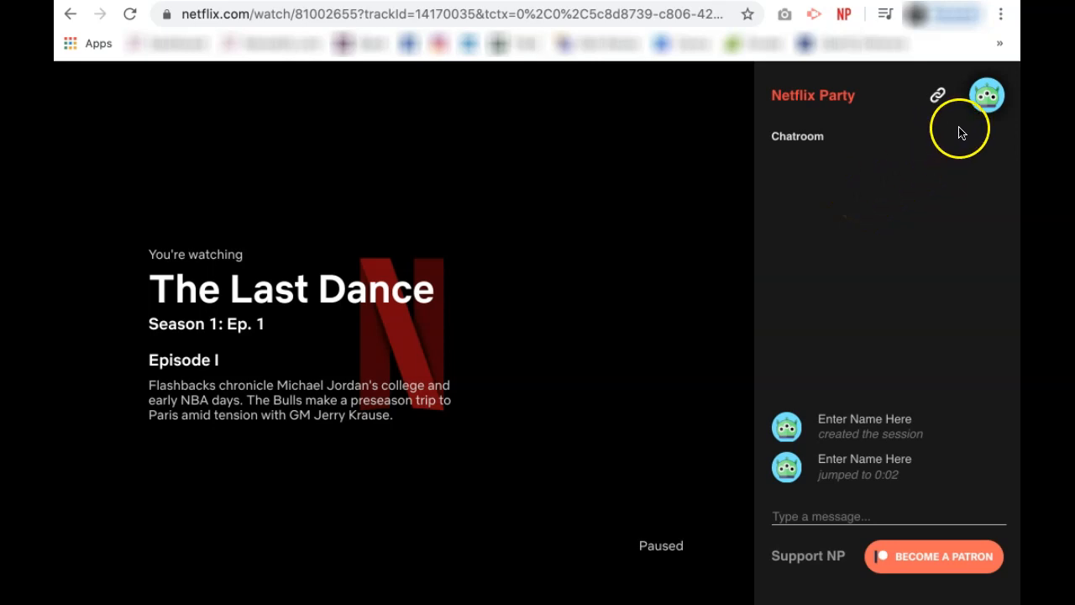
# Set the party nickname to 'Techoist' in profile settings and save it
pyautogui.click(988, 94)
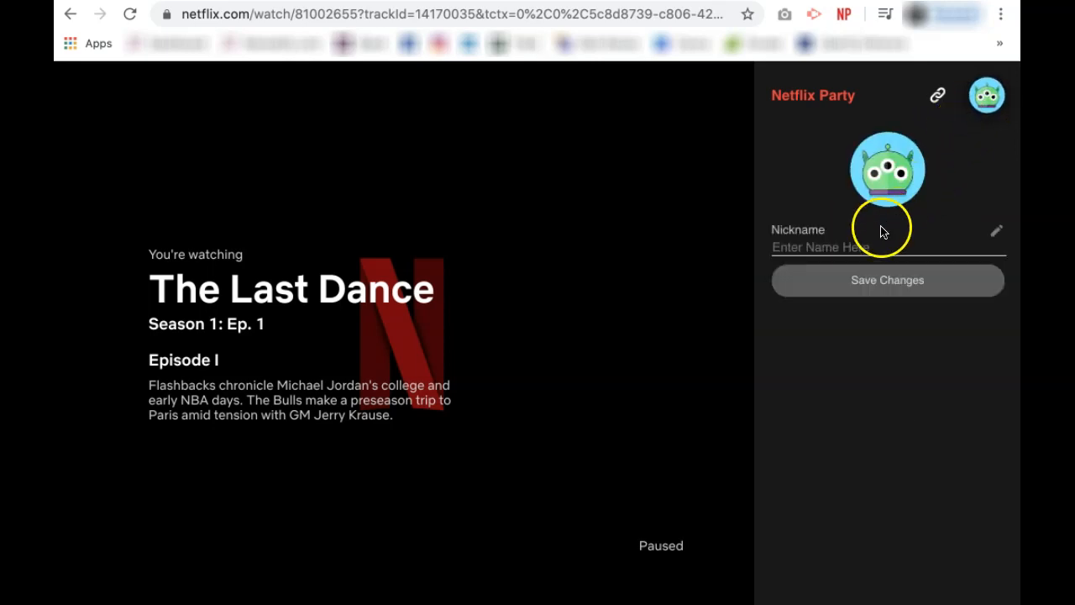
pyautogui.click(857, 247)
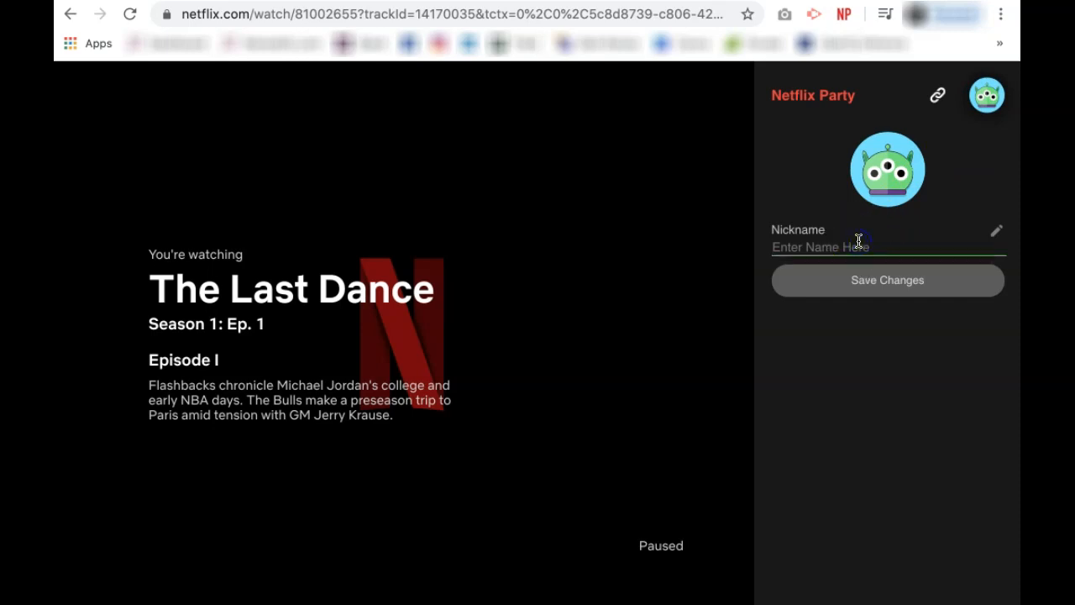
pyautogui.write('Techois')
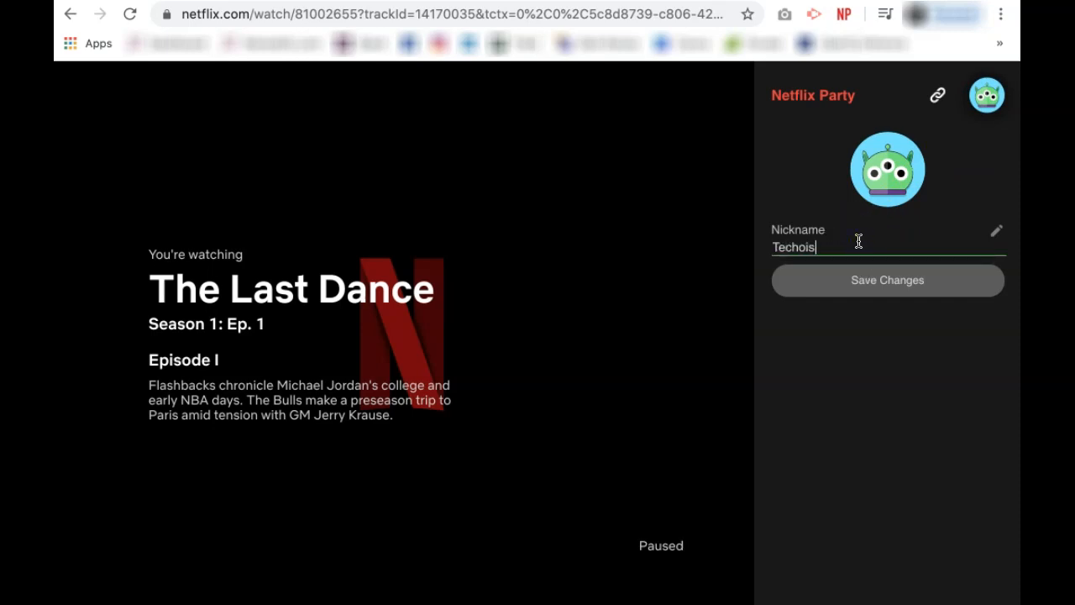
pyautogui.click(887, 279)
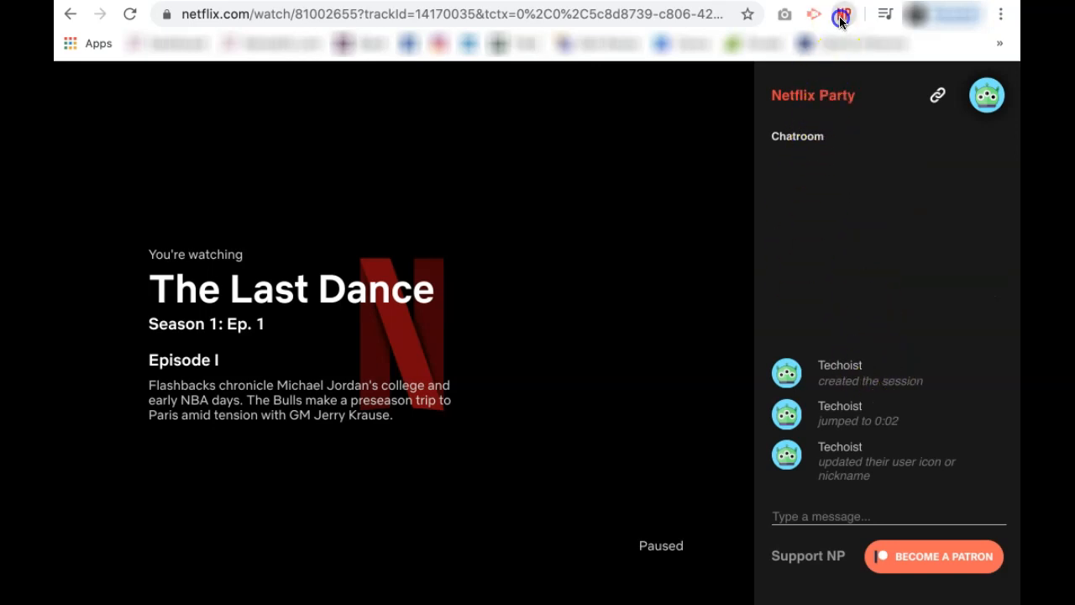
# Untick 'Show chat' in the NP options to hide the party chat
pyautogui.click(843, 13)
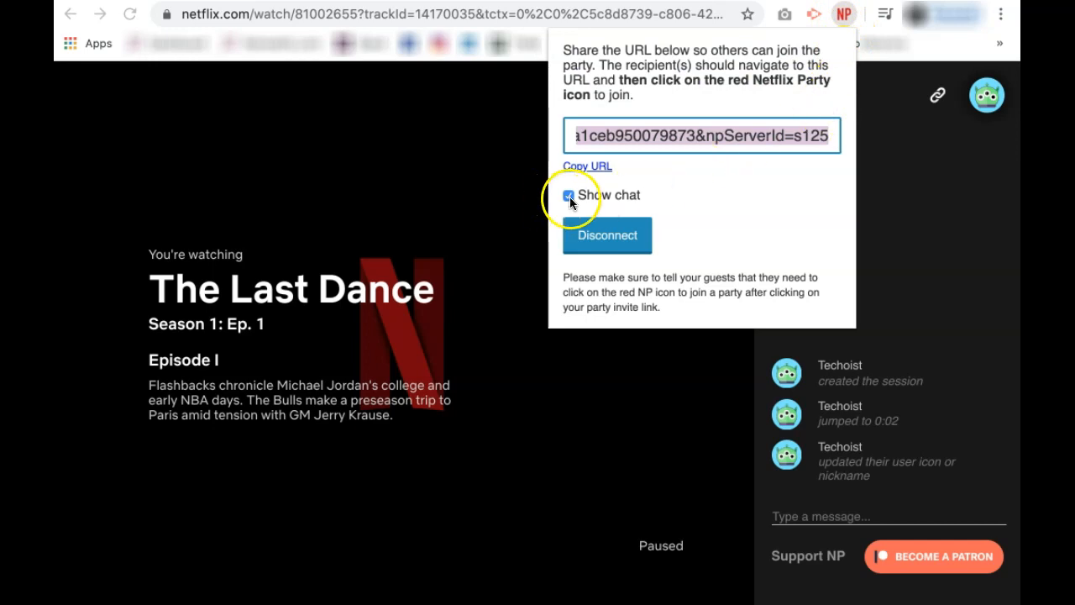
pyautogui.click(568, 195)
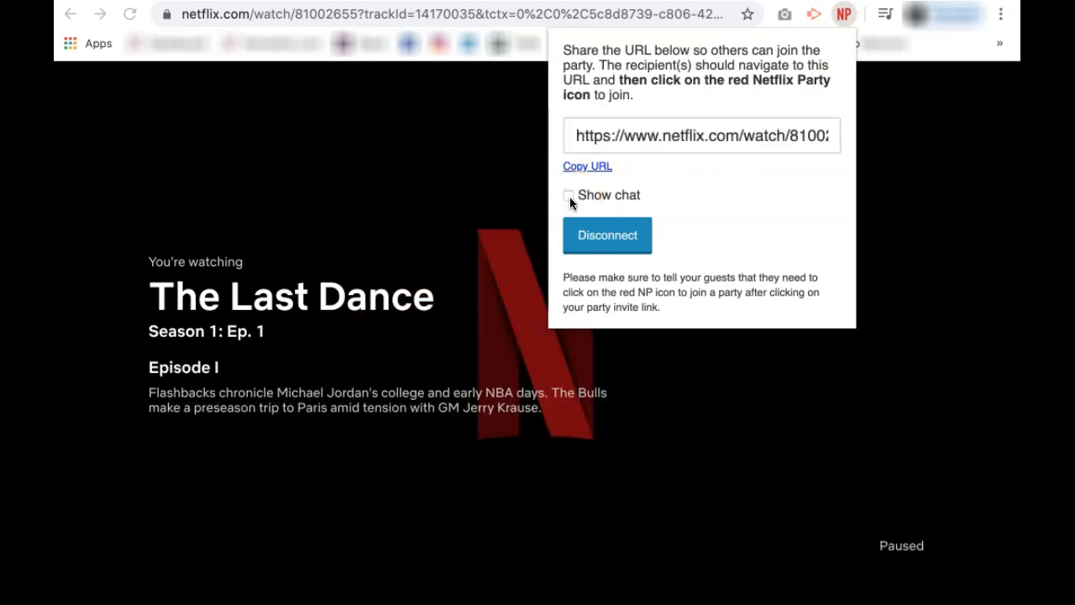